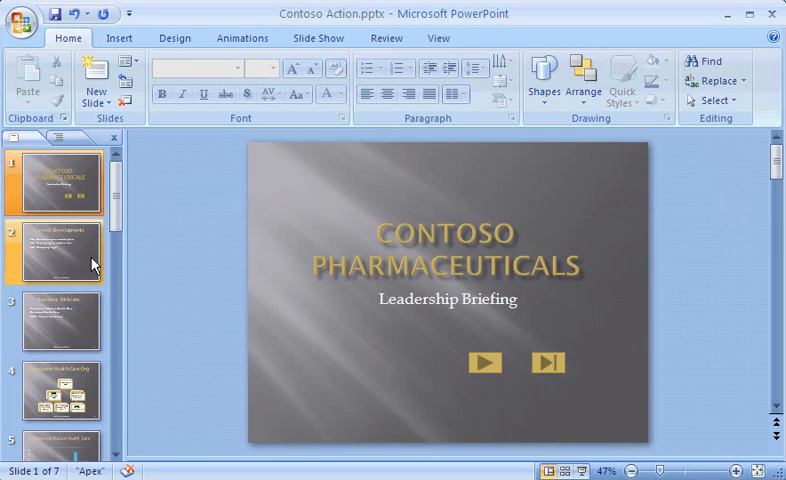
# Go to slide 2, Current Developments, and show the Insert commands
pyautogui.click(56, 252)
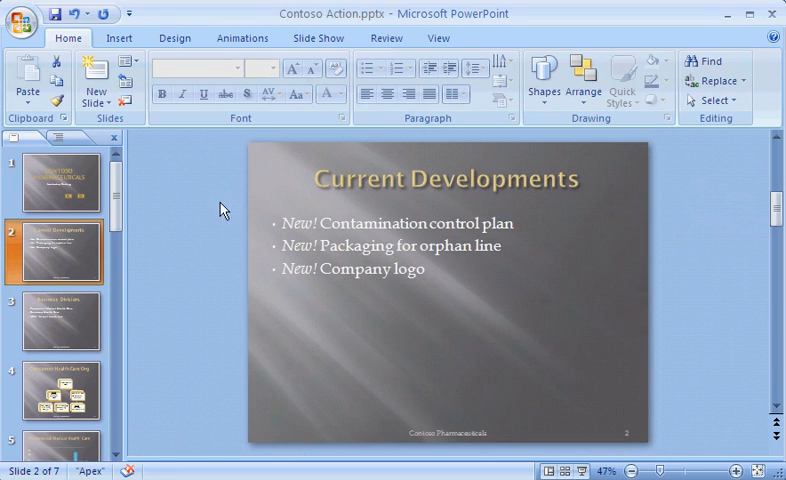
pyautogui.click(120, 38)
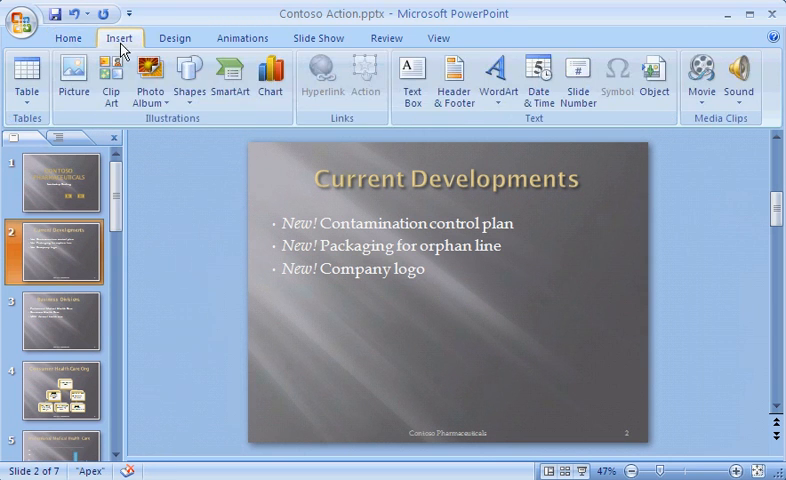
# Browse the Shapes gallery down to the Help (question mark) action button
pyautogui.click(188, 80)
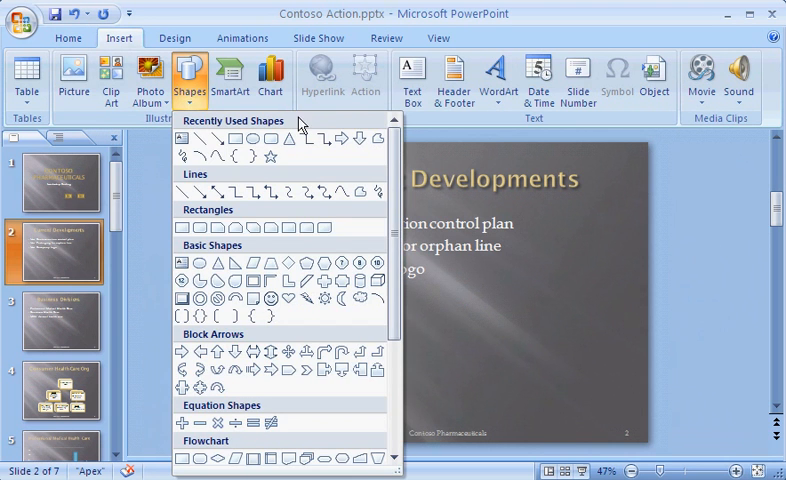
pyautogui.scroll(-3)
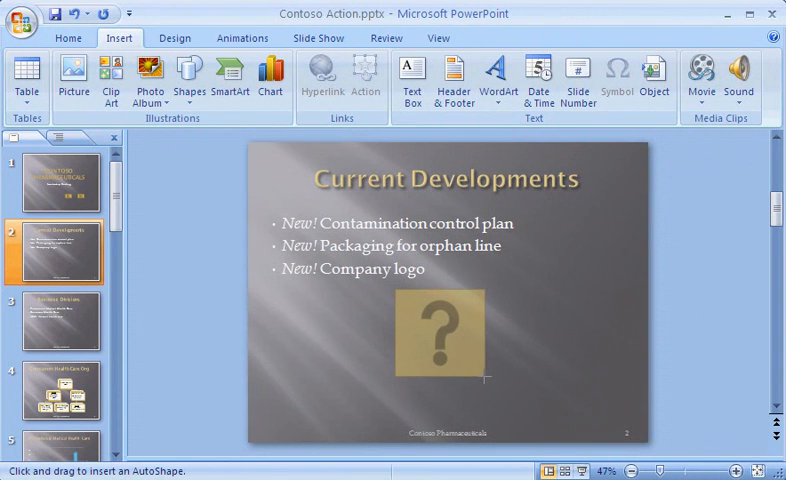
# Place the question-mark button and set its Mouse Click action to hyperlink to Last Slide
pyautogui.click(364, 80)
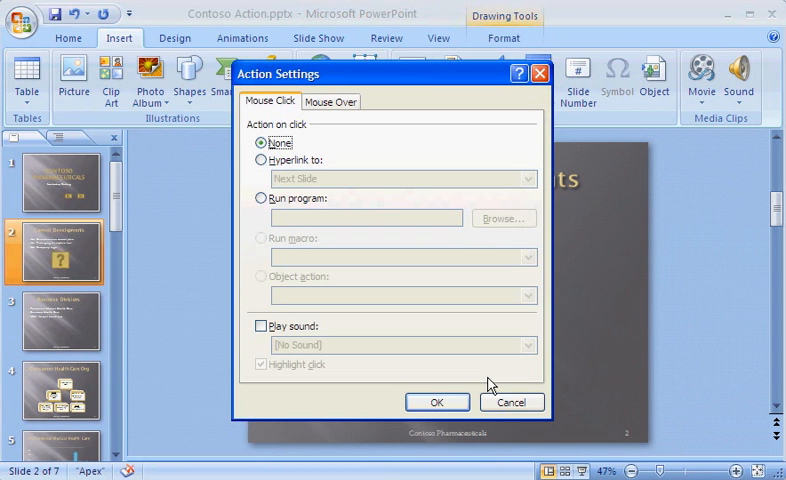
pyautogui.moveTo(332, 84)
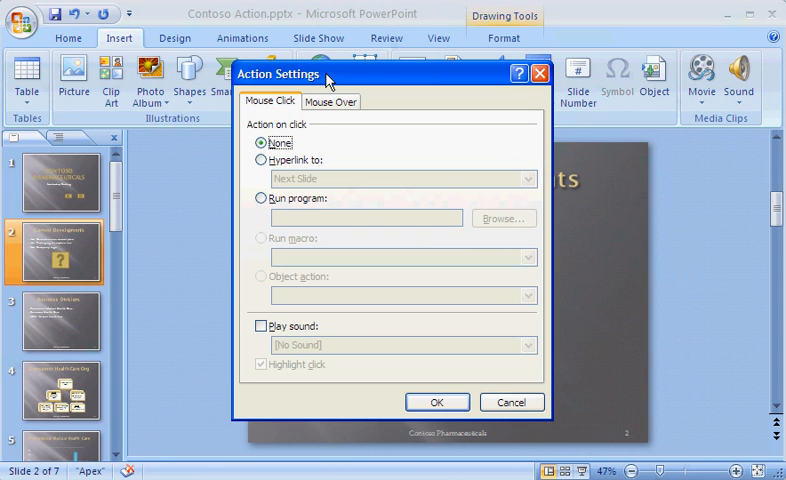
pyautogui.moveTo(280, 116)
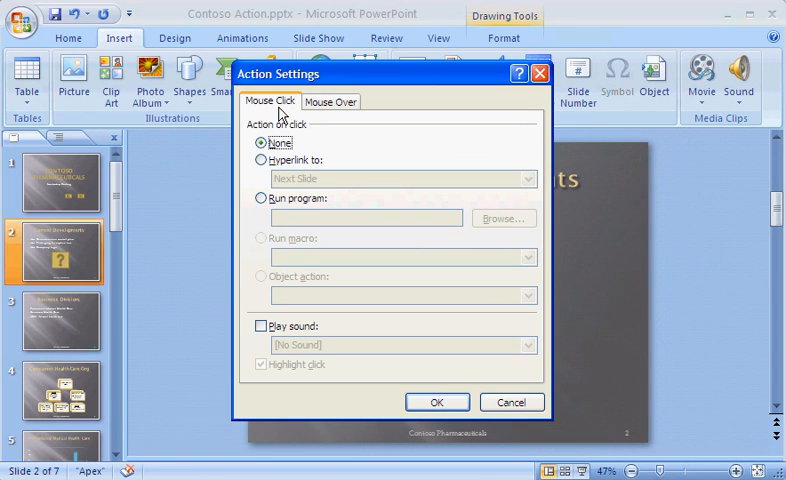
pyautogui.click(260, 160)
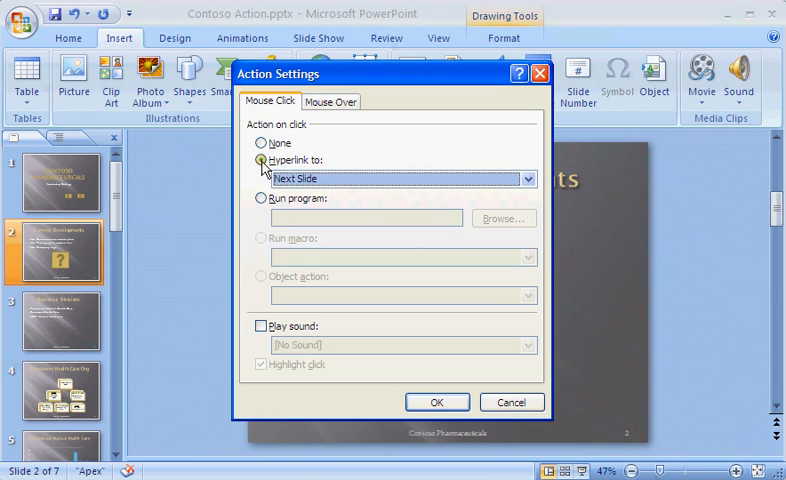
pyautogui.click(528, 180)
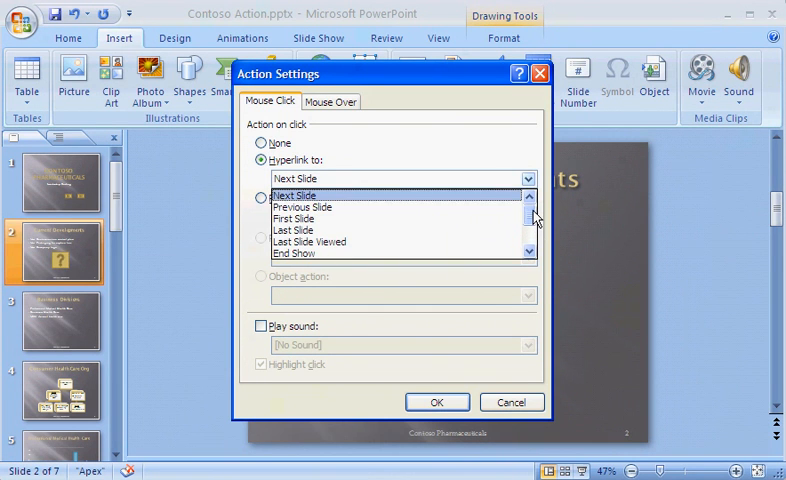
pyautogui.click(296, 230)
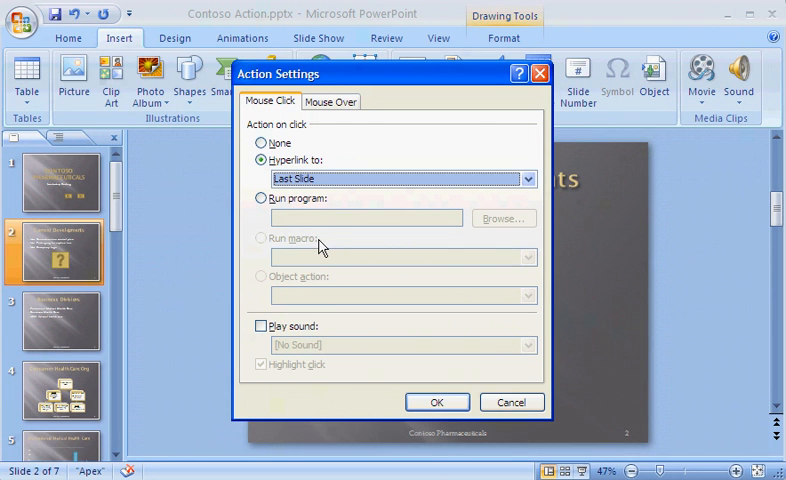
pyautogui.moveTo(320, 250)
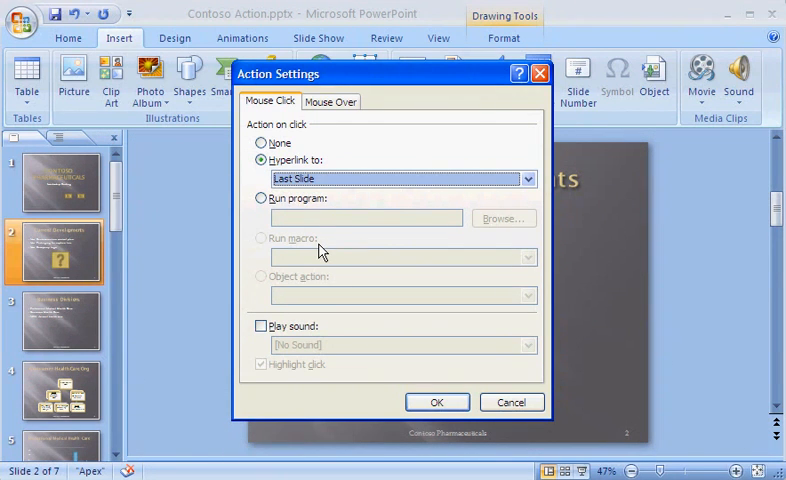
pyautogui.moveTo(336, 284)
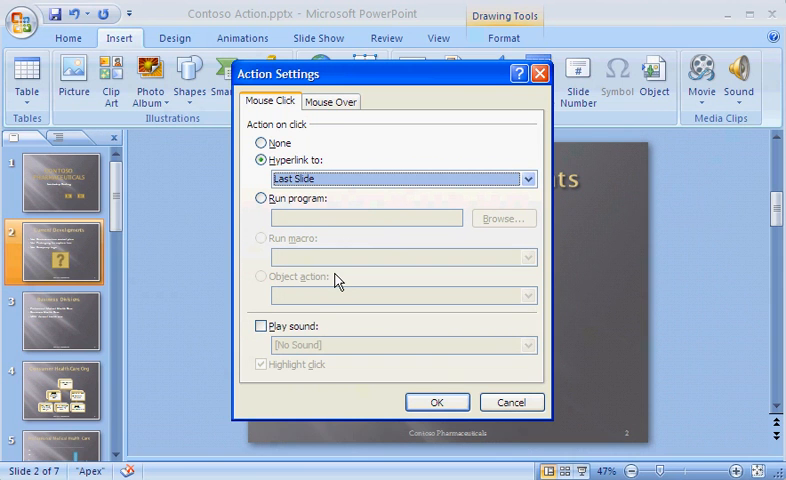
pyautogui.moveTo(284, 320)
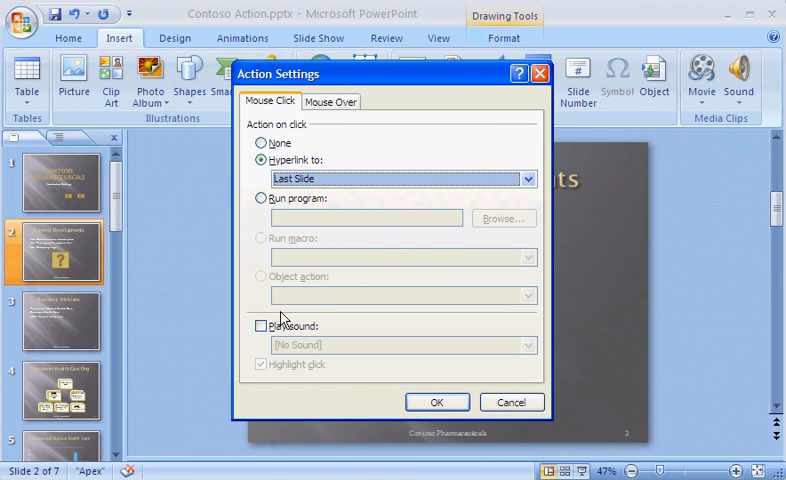
# Enable Play sound with Drum Roll for the button and confirm the Action Settings
pyautogui.click(260, 324)
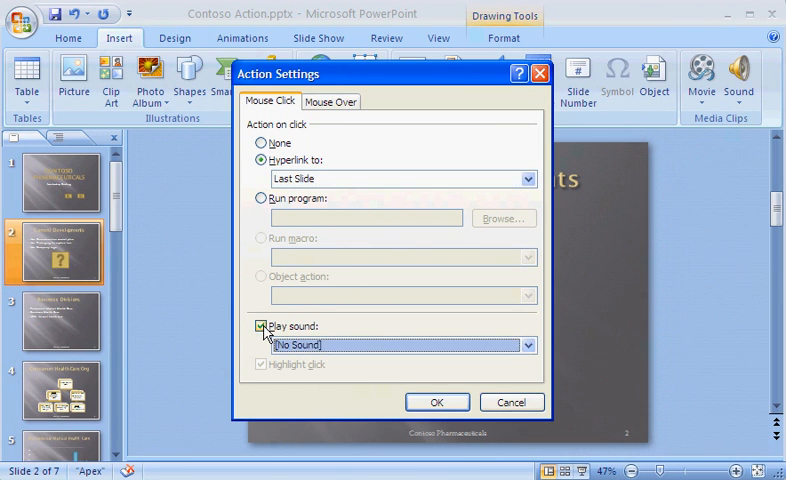
pyautogui.click(528, 344)
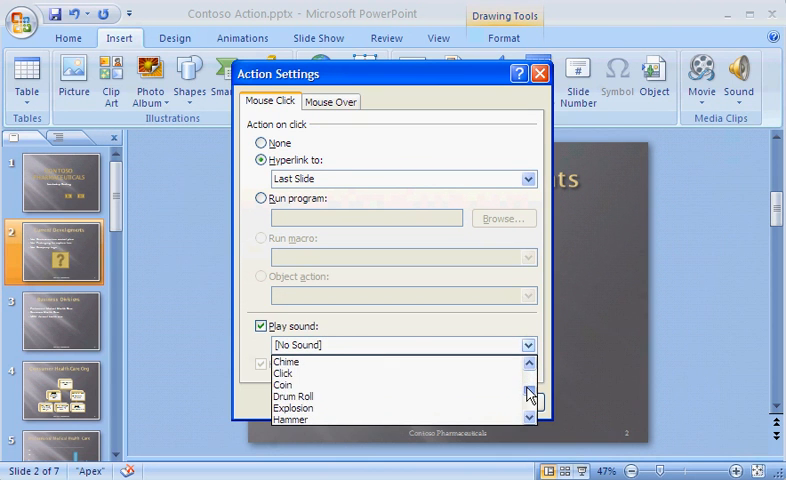
pyautogui.click(294, 396)
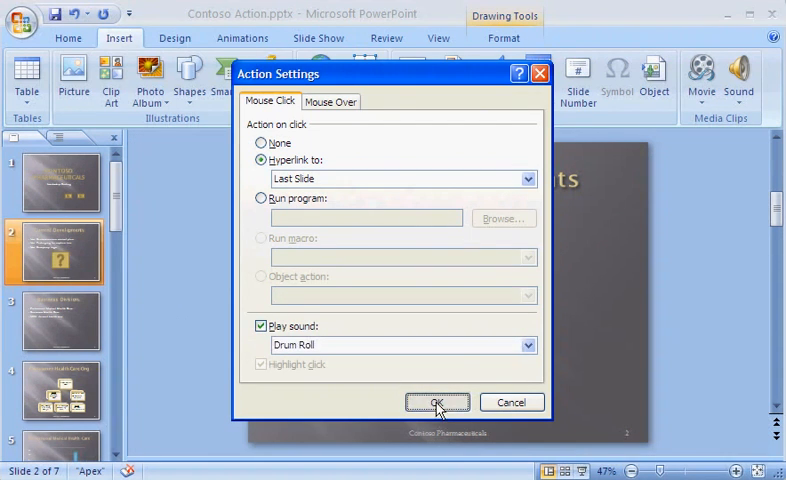
pyautogui.click(436, 402)
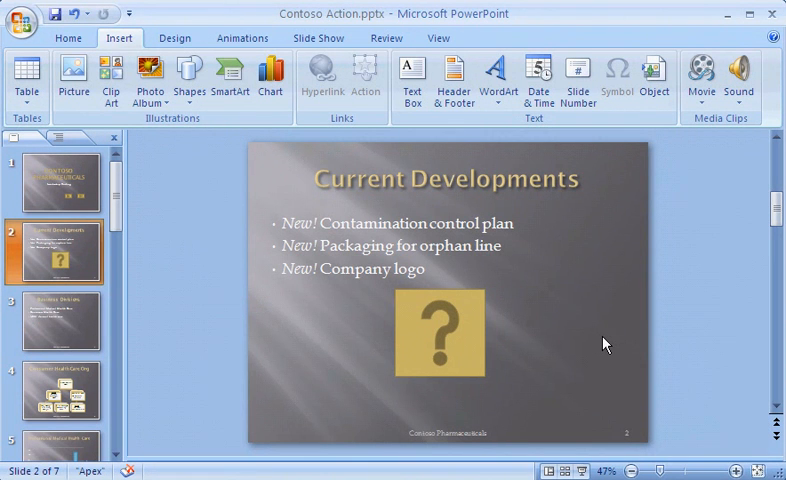
# Set the button's Mouse Click action to None, review the Mouse Over settings, and confirm
pyautogui.click(438, 332)
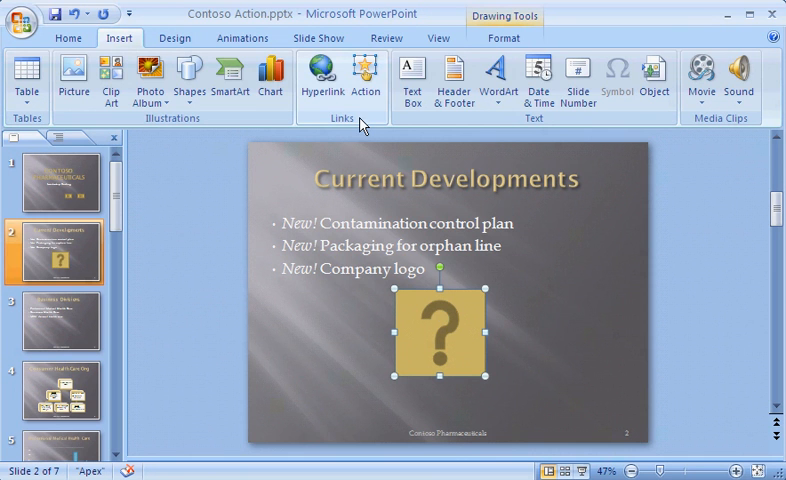
pyautogui.click(366, 80)
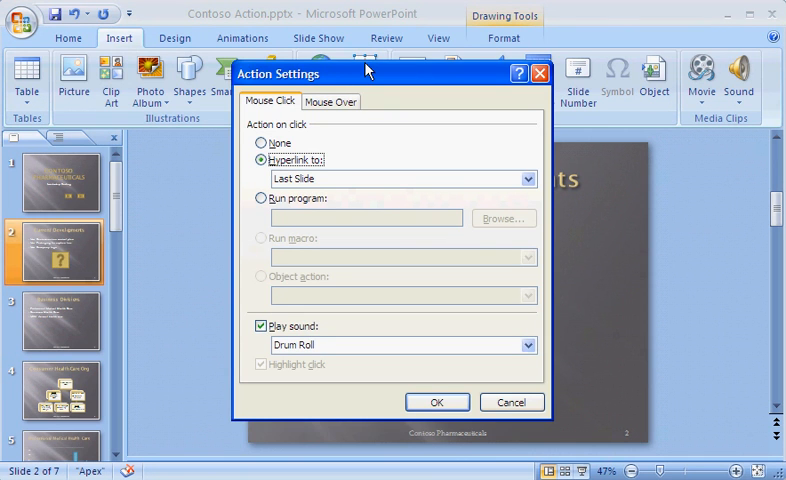
pyautogui.moveTo(310, 140)
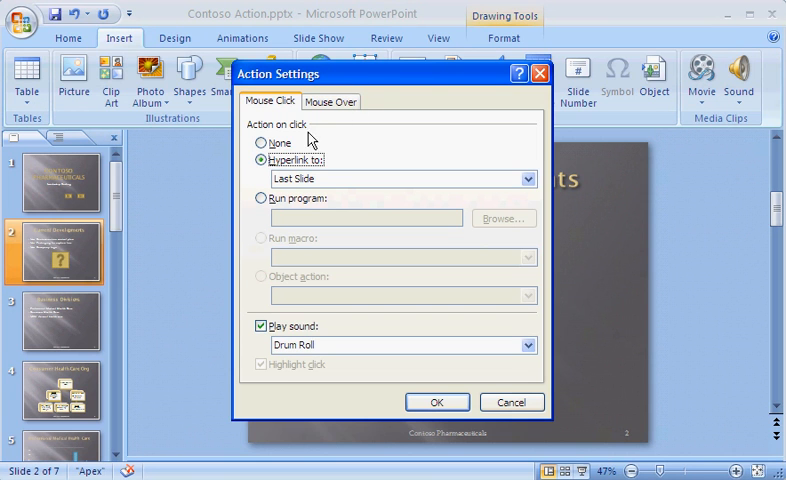
pyautogui.click(262, 144)
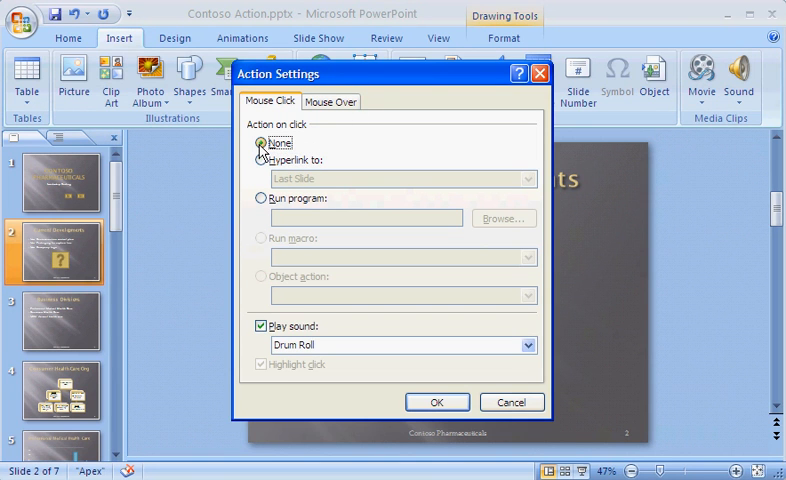
pyautogui.moveTo(330, 114)
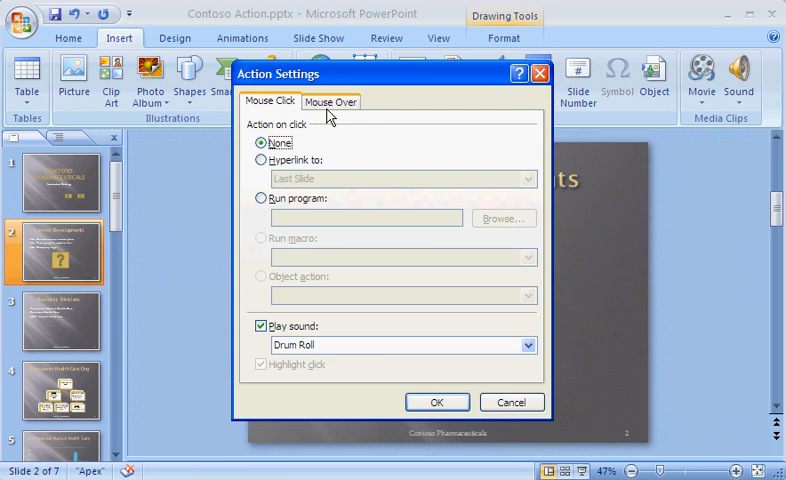
pyautogui.click(330, 100)
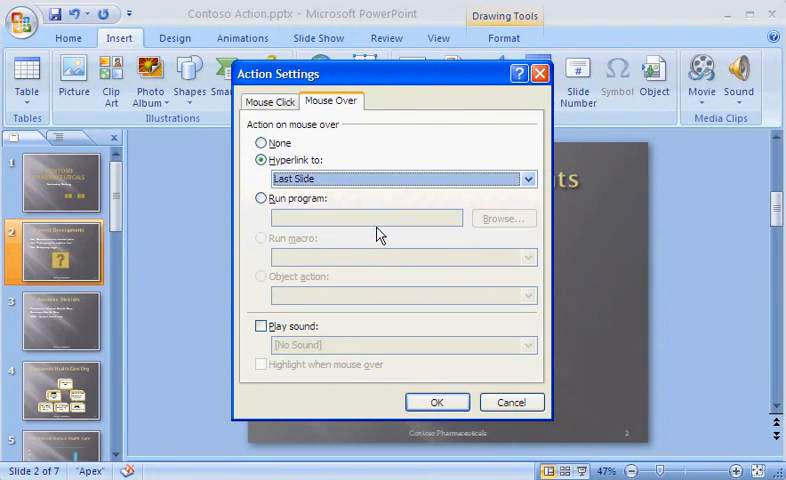
pyautogui.click(528, 344)
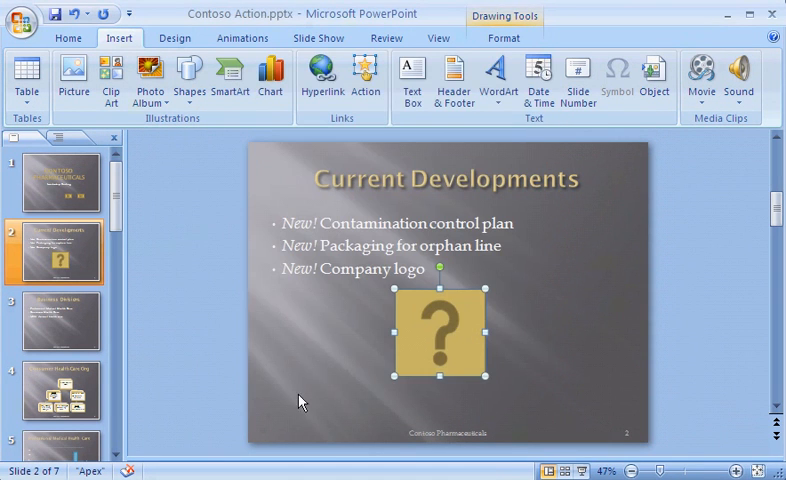
# Go to slide 6, the Questions? slide
pyautogui.scroll(-3)
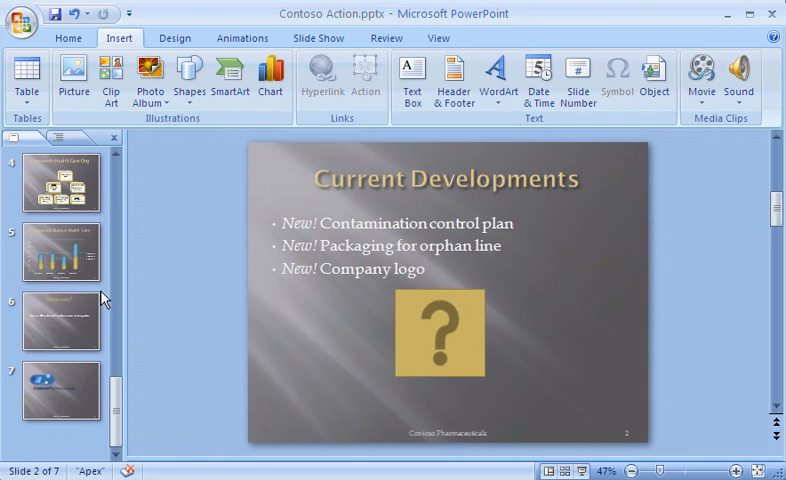
pyautogui.click(60, 320)
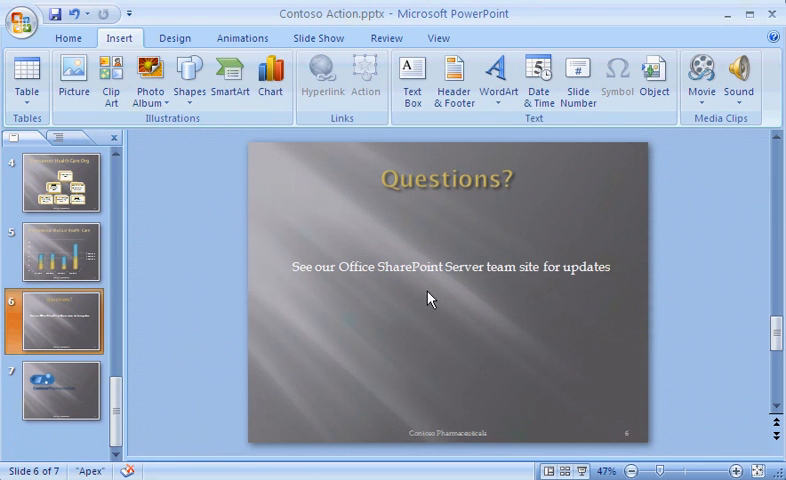
pyautogui.moveTo(436, 294)
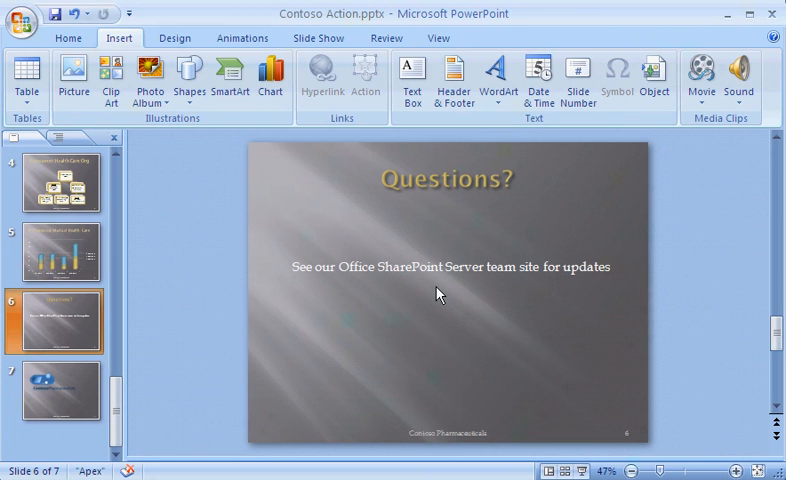
pyautogui.moveTo(448, 314)
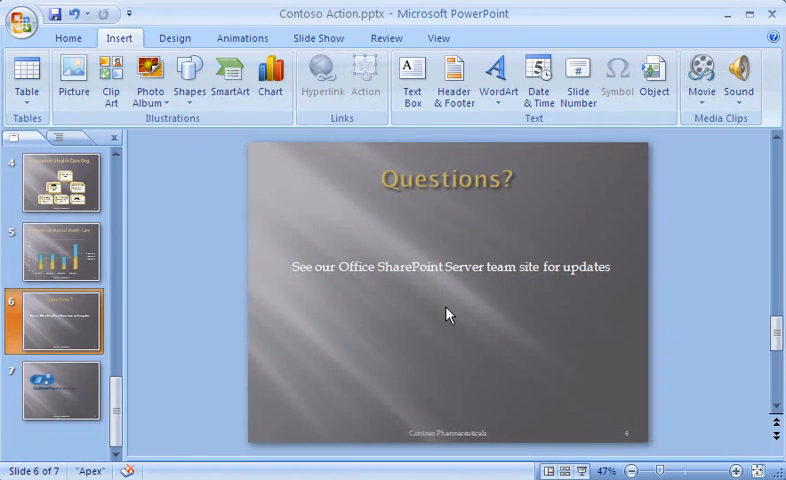
pyautogui.moveTo(168, 236)
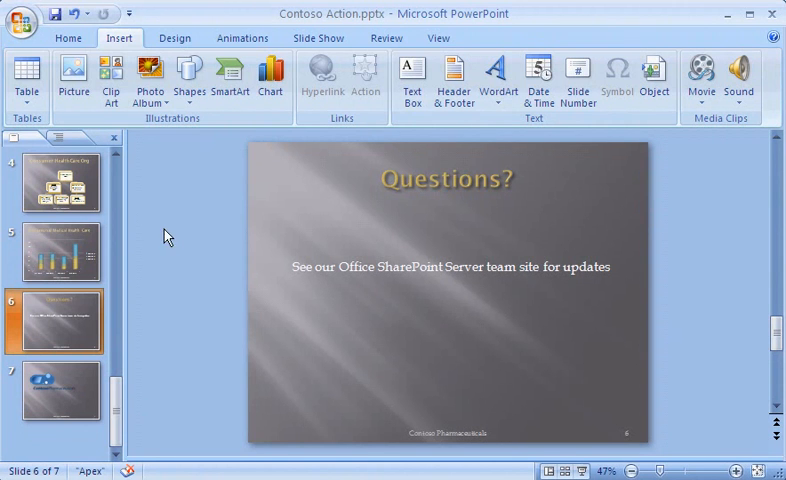
# Insert the team site.PNG screenshot from My Pictures onto the Questions? slide
pyautogui.click(72, 76)
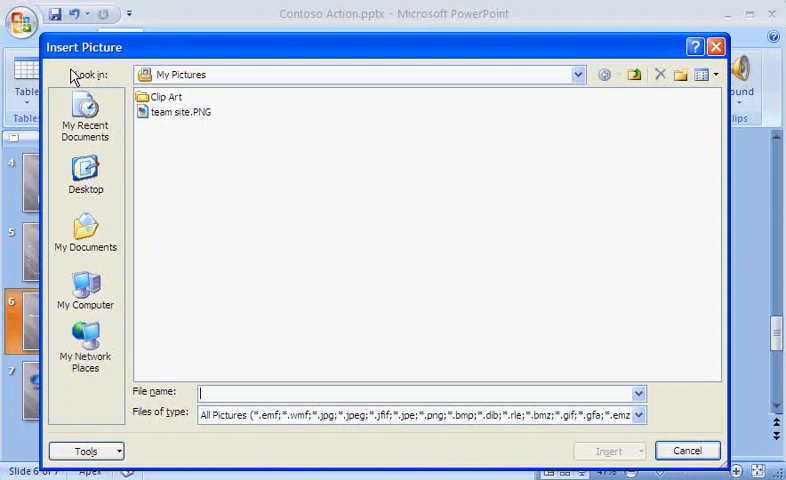
pyautogui.click(178, 112)
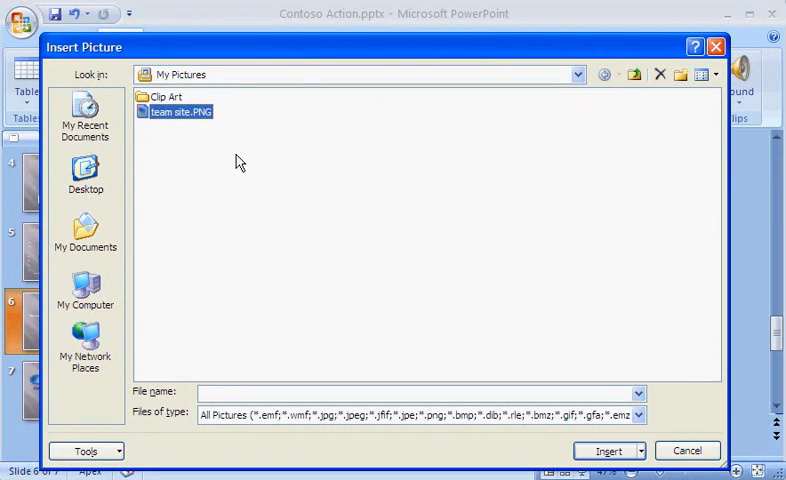
pyautogui.click(604, 450)
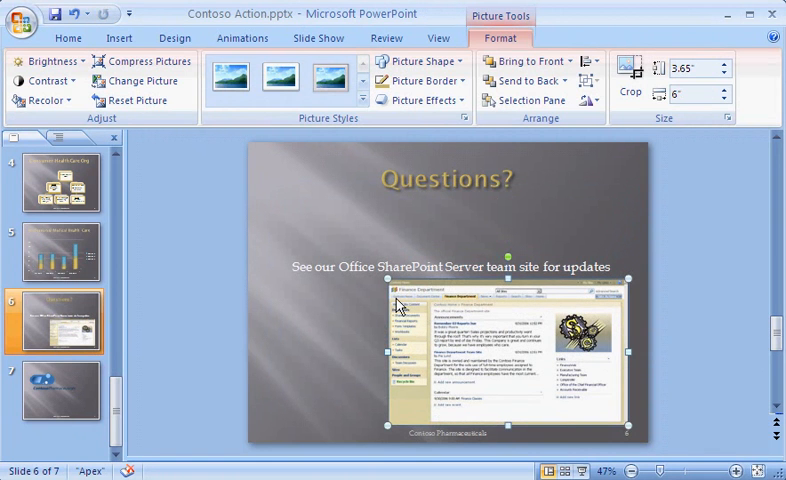
pyautogui.click(120, 38)
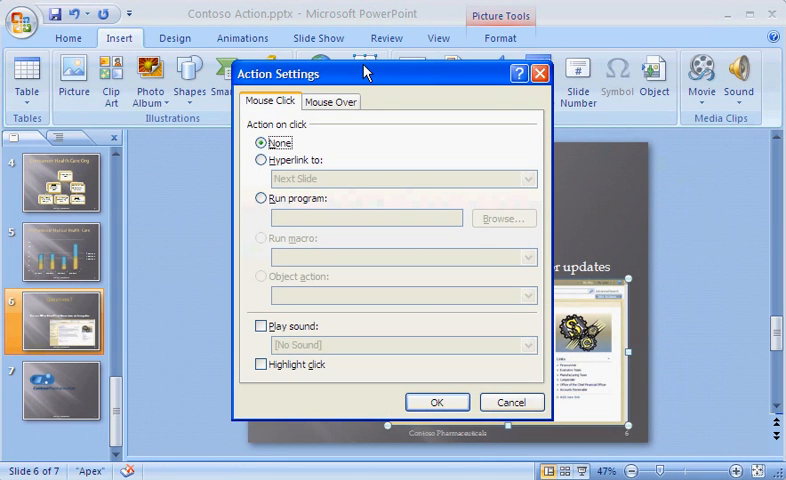
pyautogui.click(262, 160)
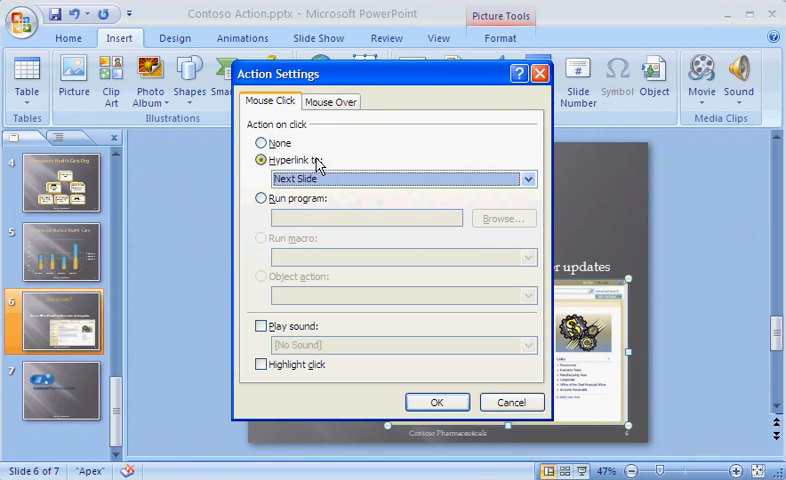
pyautogui.click(528, 178)
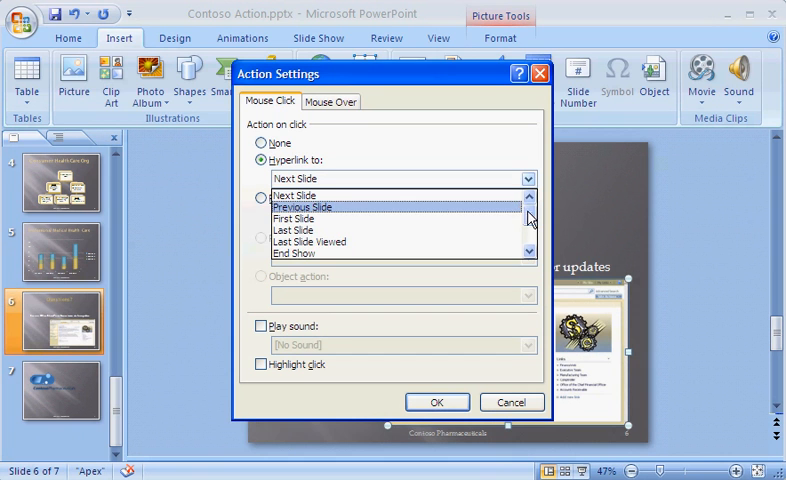
pyautogui.click(402, 256)
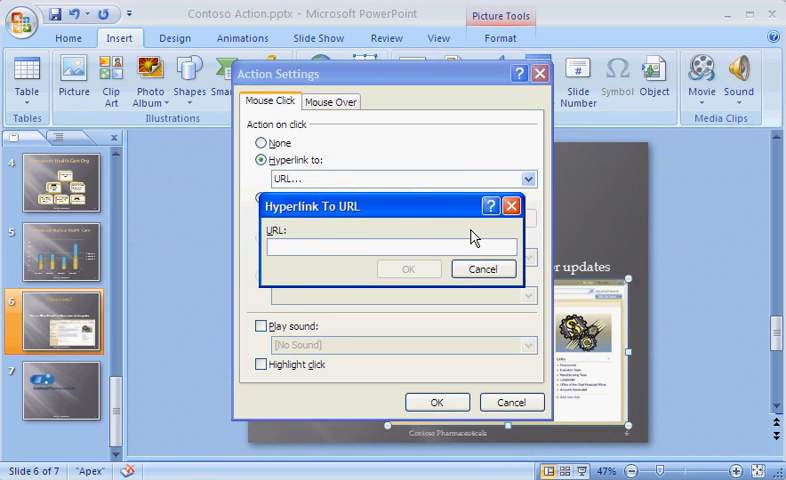
pyautogui.write('www.finance.contoso.')
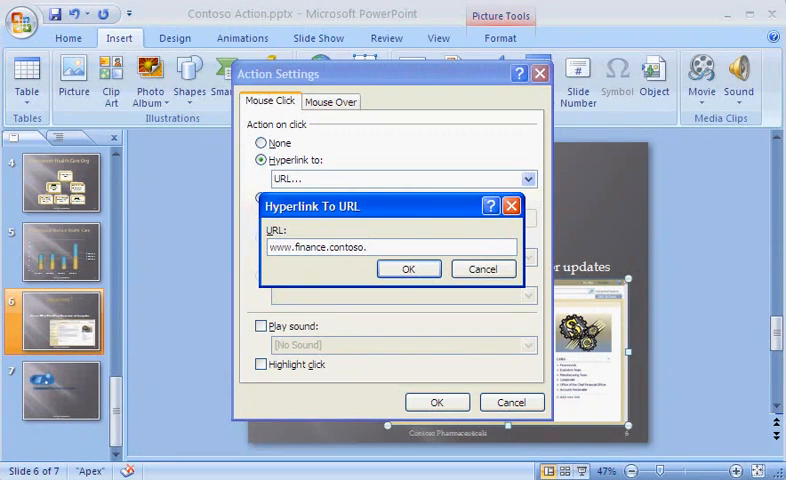
pyautogui.click(408, 268)
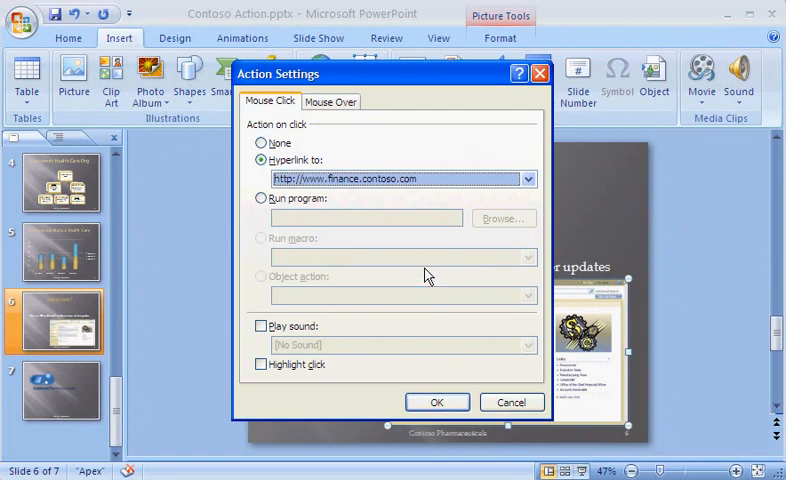
pyautogui.click(436, 402)
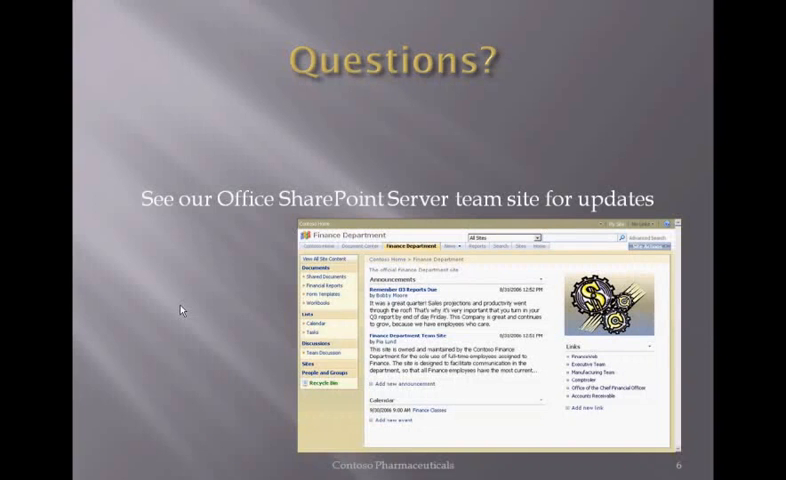
pyautogui.moveTo(328, 320)
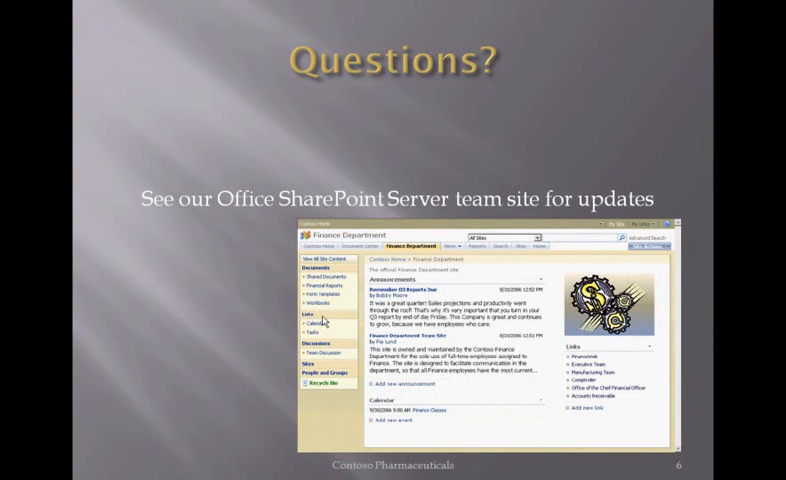